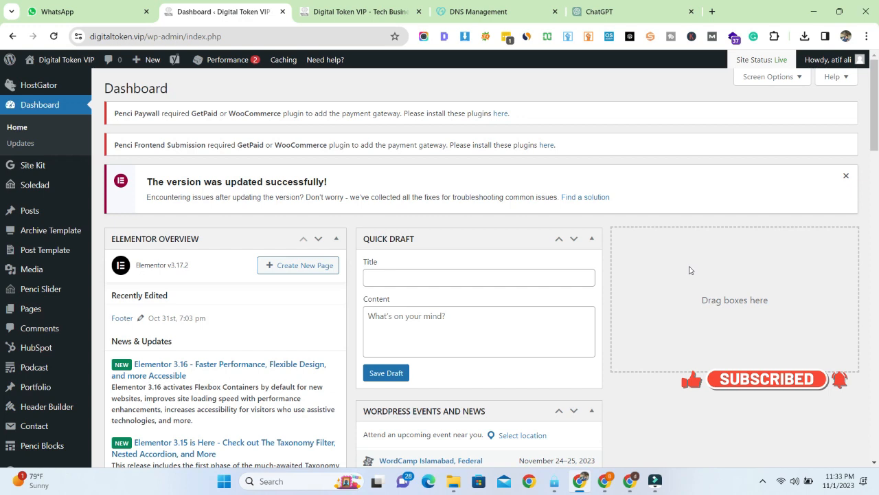
mouse_move(563, 287)
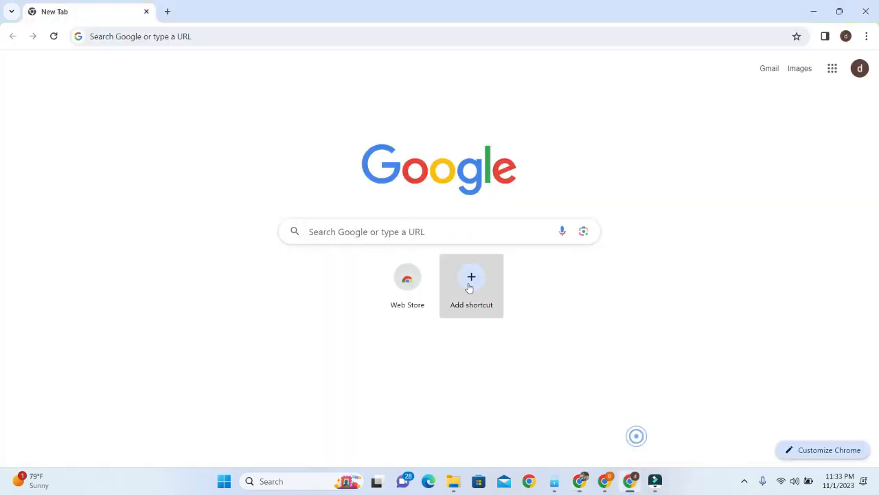
Search Google for 'google search console' in a new tab.
text(google search console)
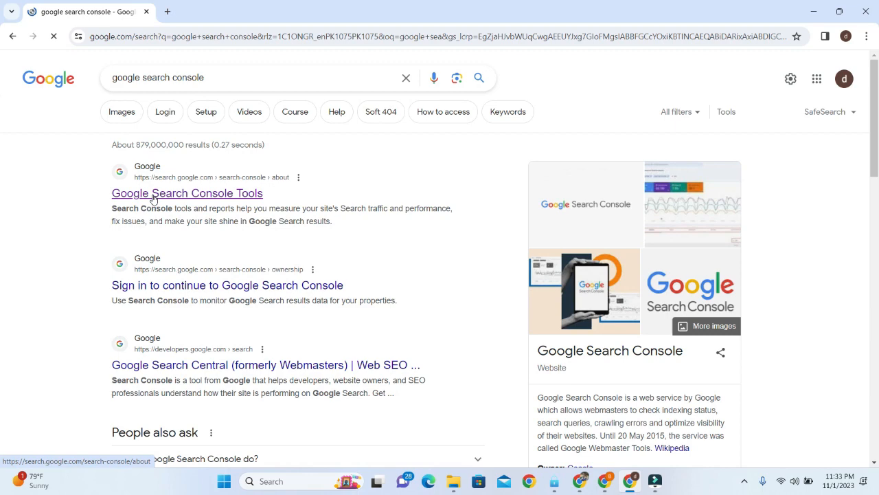
click(187, 193)
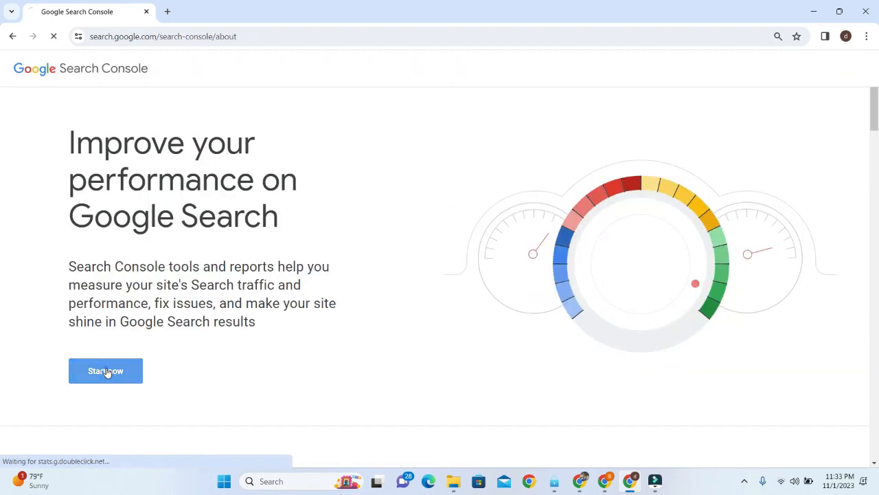
click(105, 370)
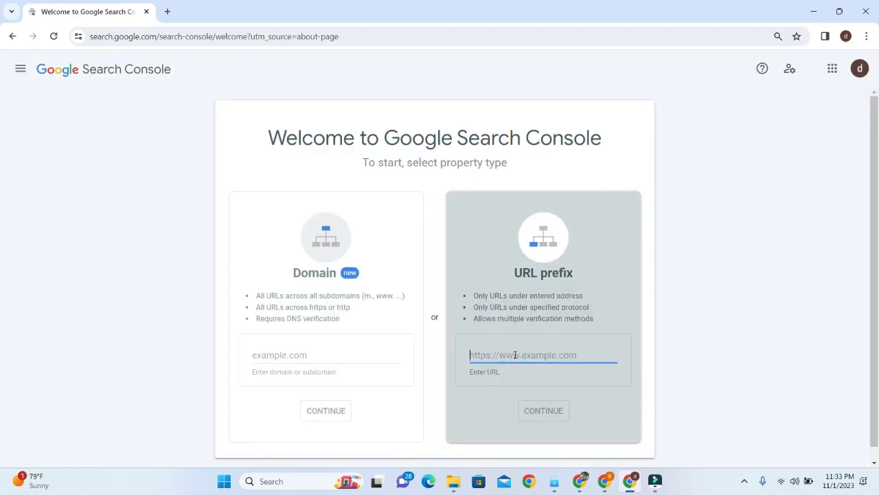
text(https://digitaltoken.vip)
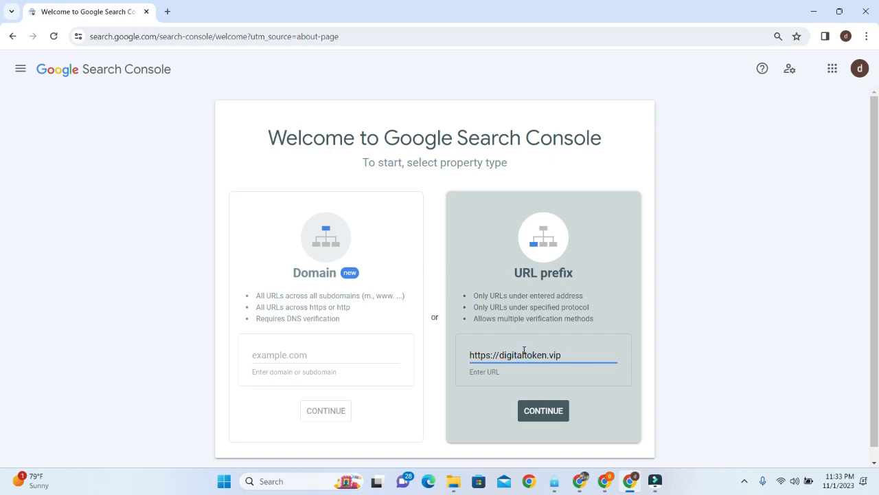
click(543, 410)
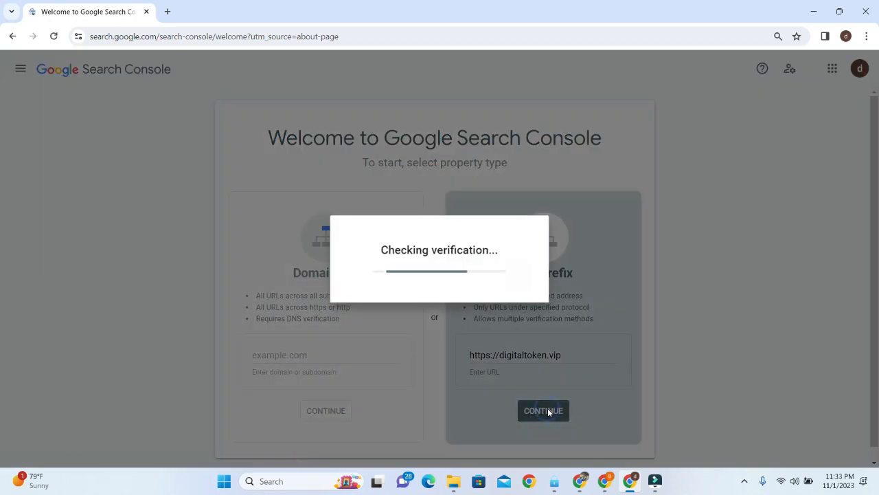
Copy the HTML tag verification meta tag and switch to the digitaltoken.vip website.
click(543, 410)
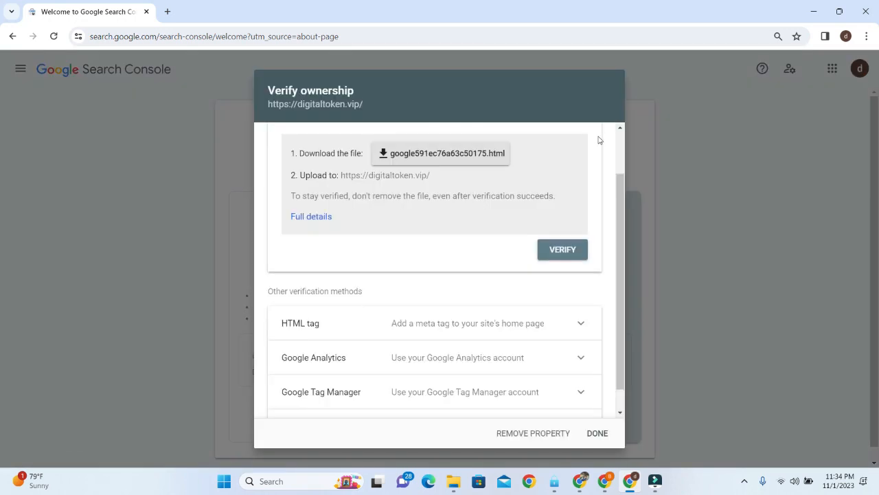
scroll(down, 3)
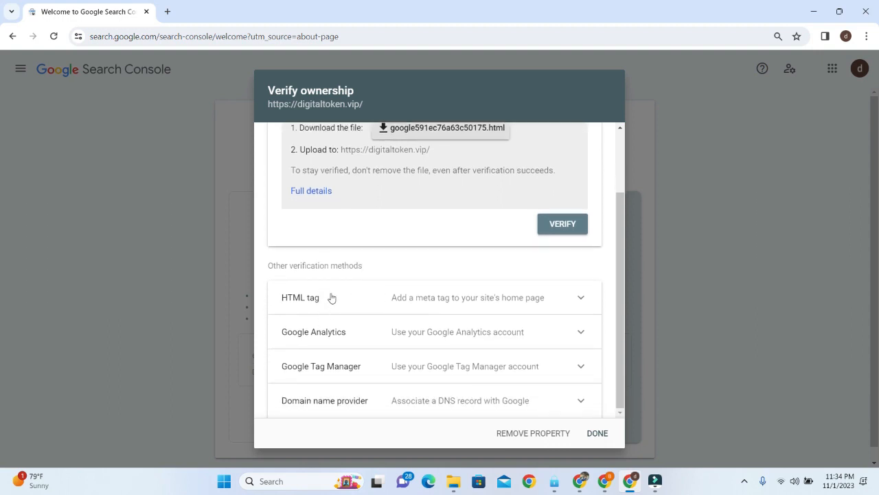
mouse_move(399, 302)
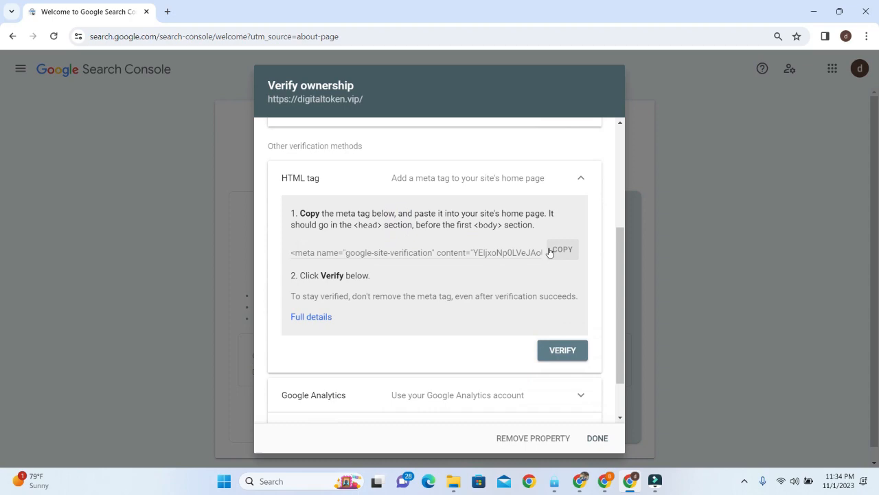
click(562, 249)
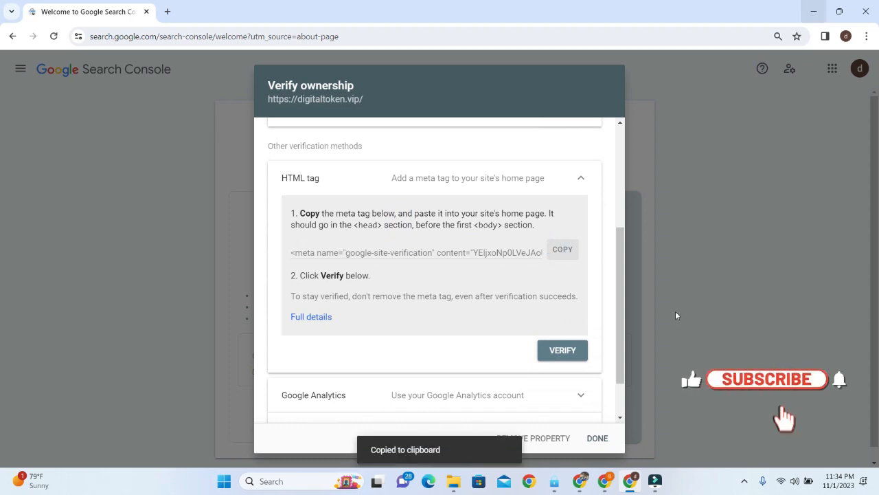
click(357, 11)
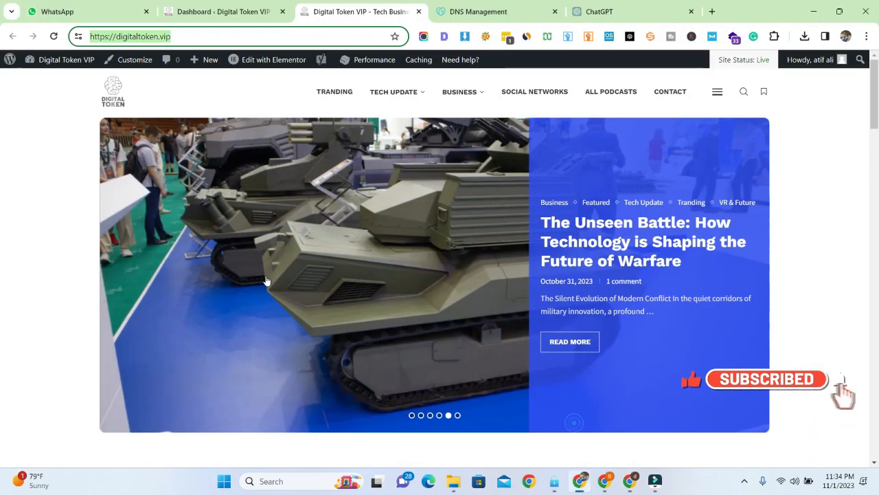
From the WordPress dashboard, go to Yoast SEO Settings and its Site connections page.
click(220, 12)
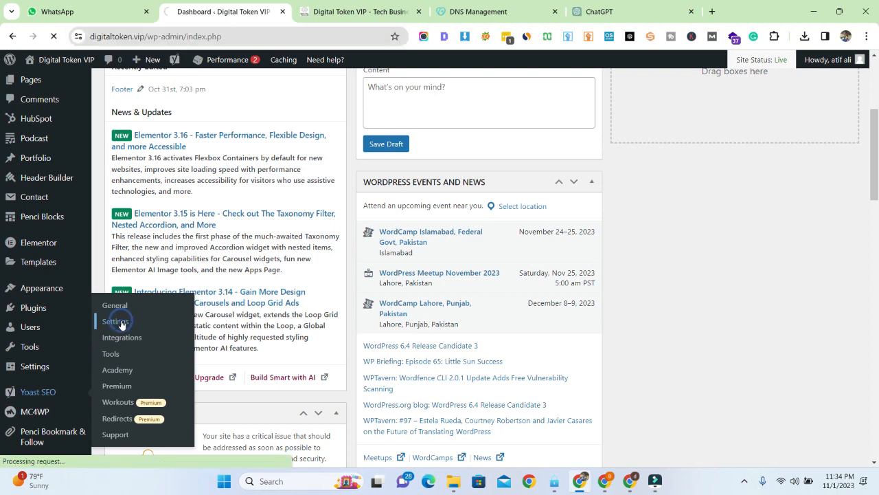
click(115, 321)
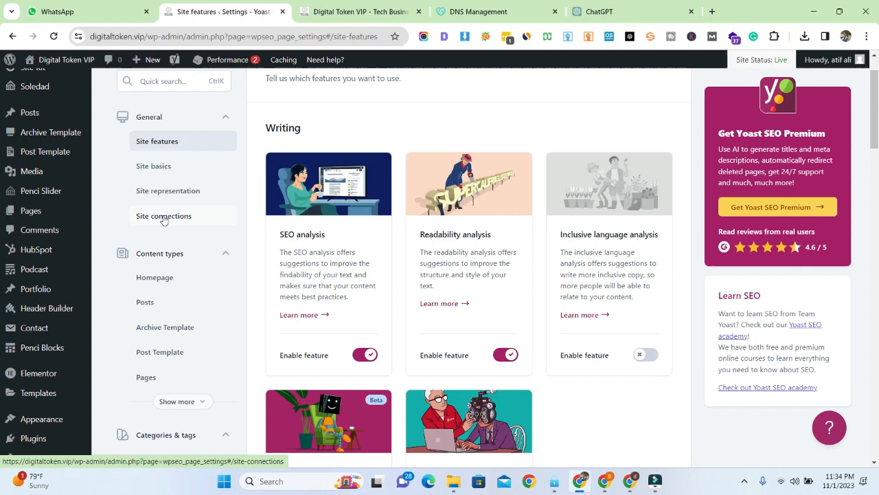
click(163, 216)
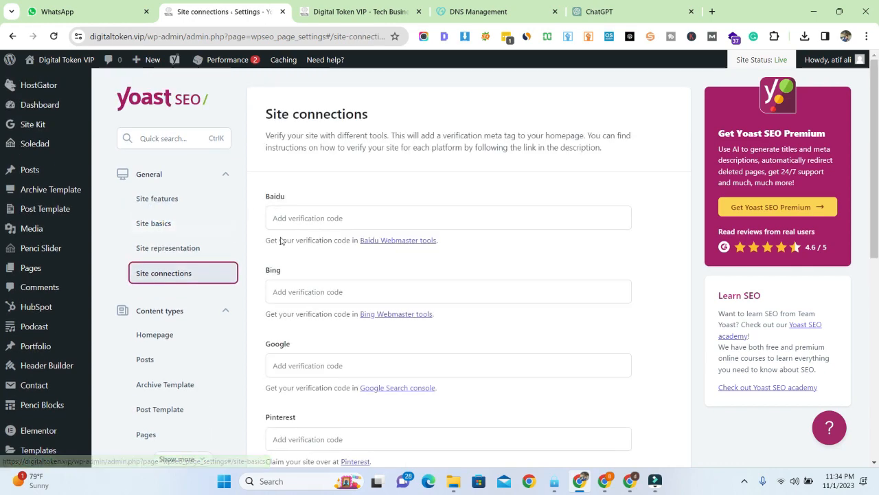
Paste the Google verification code into Yoast's Google field and save changes.
scroll(down, 3)
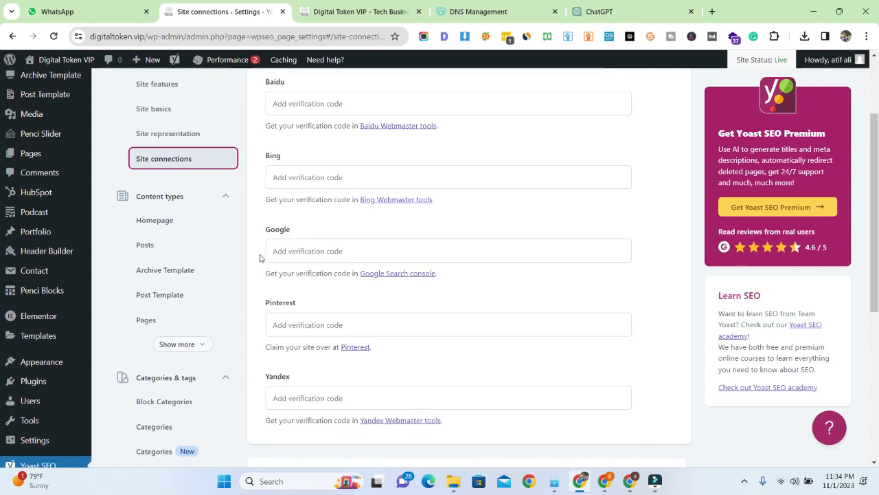
click(447, 250)
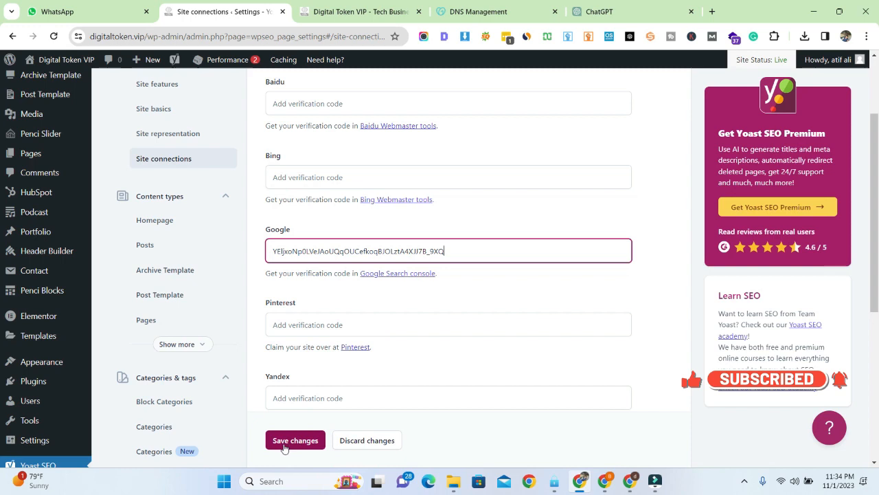
click(295, 440)
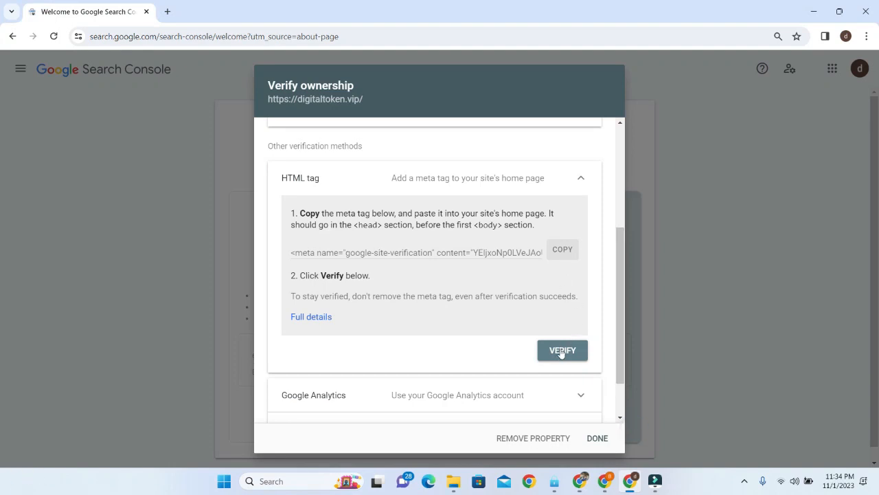
Verify digitaltoken.vip with the HTML tag method and go to the verified property.
click(562, 350)
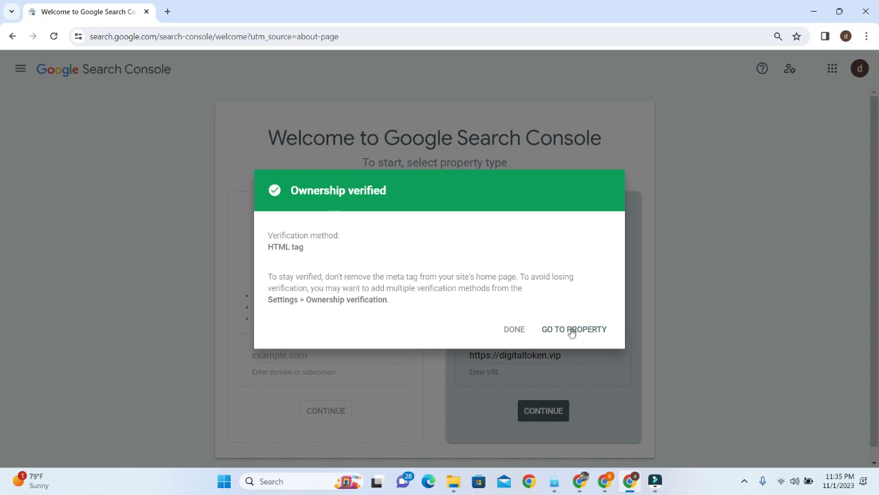
click(574, 329)
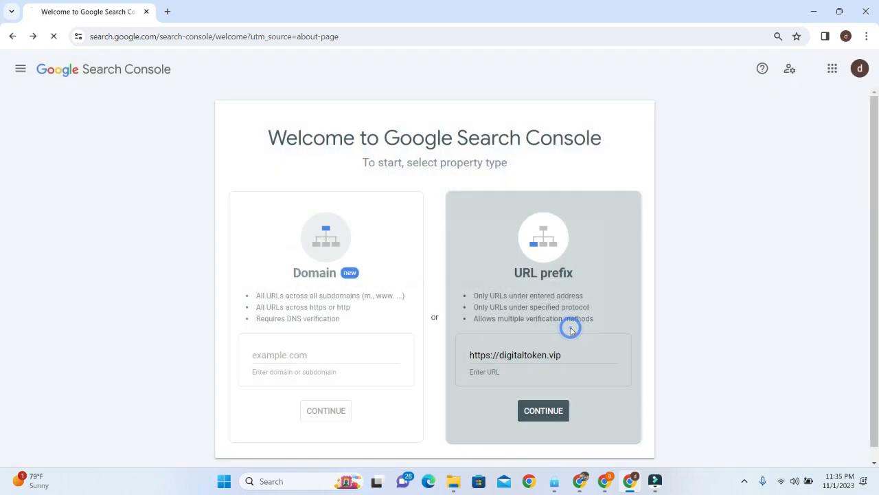
Load the digitaltoken.vip Overview and dismiss the Welcome to Search Console popup with Start.
click(542, 410)
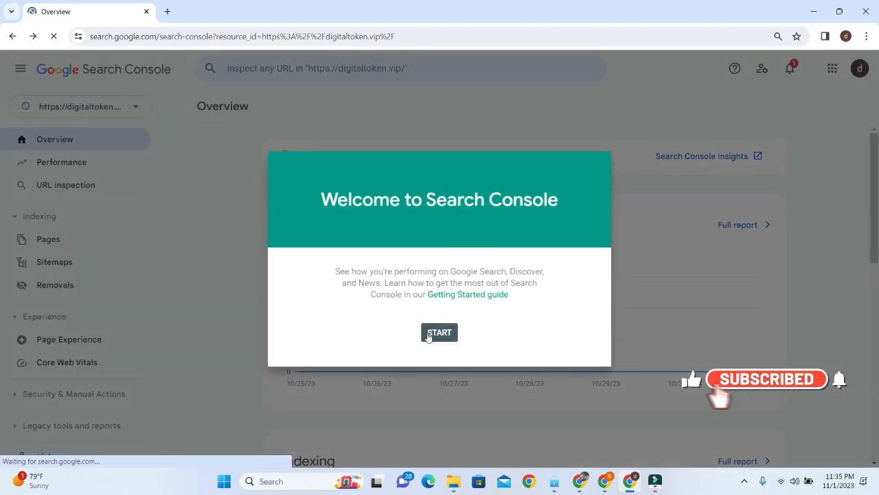
click(439, 332)
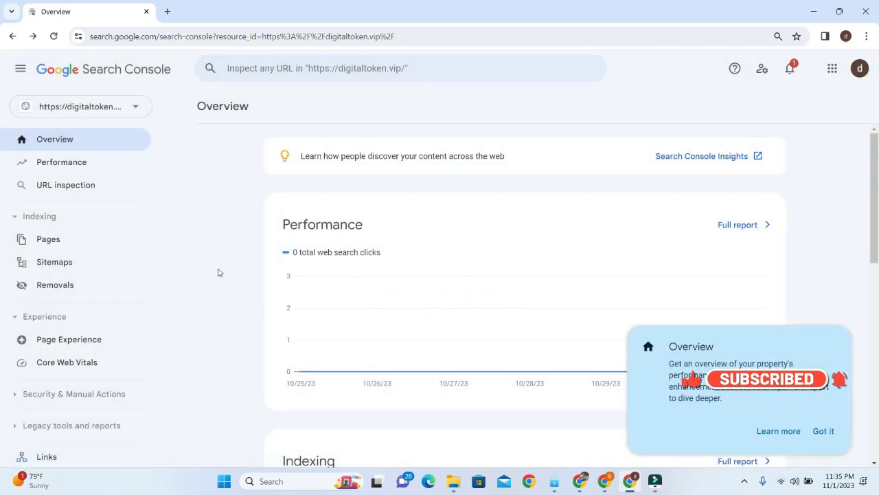